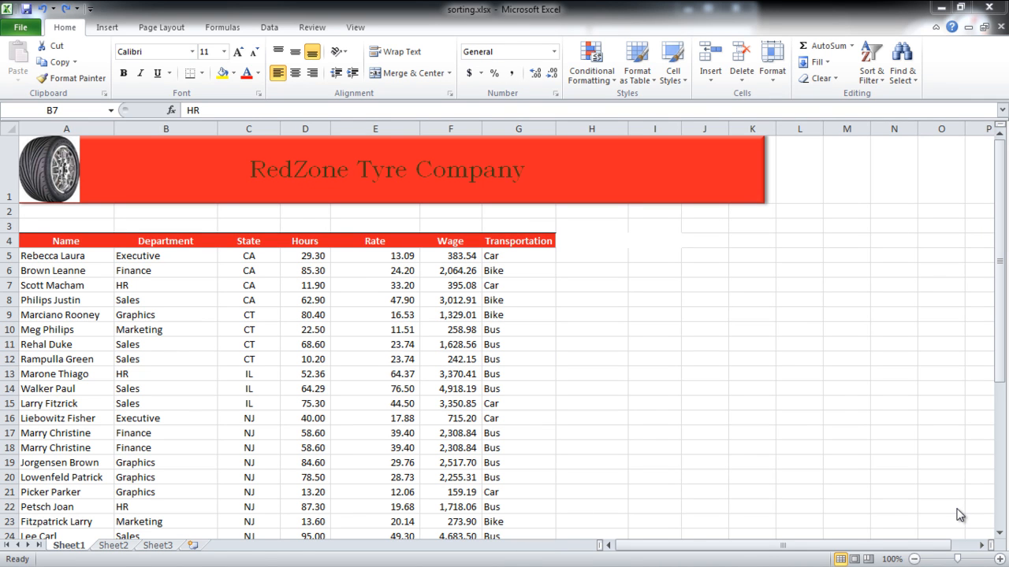
Start creating a table from the employee data via Insert > Table, headers recognised.
click(165, 255)
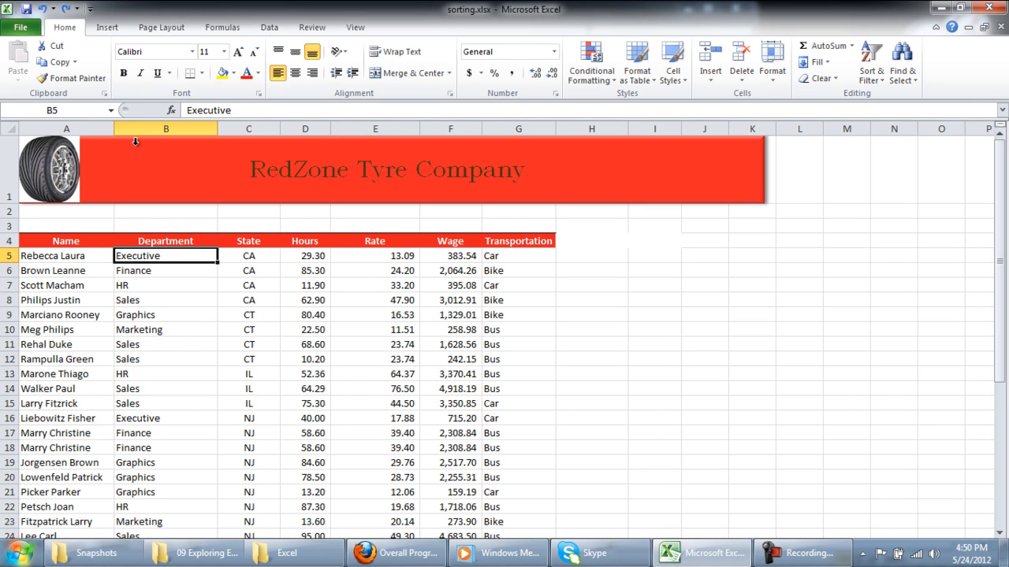
click(107, 26)
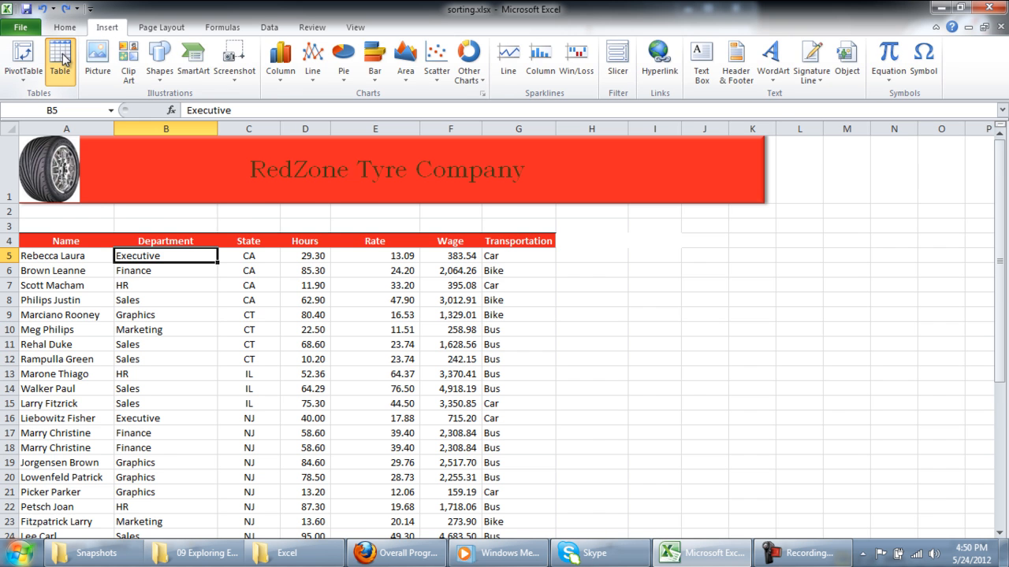
click(60, 60)
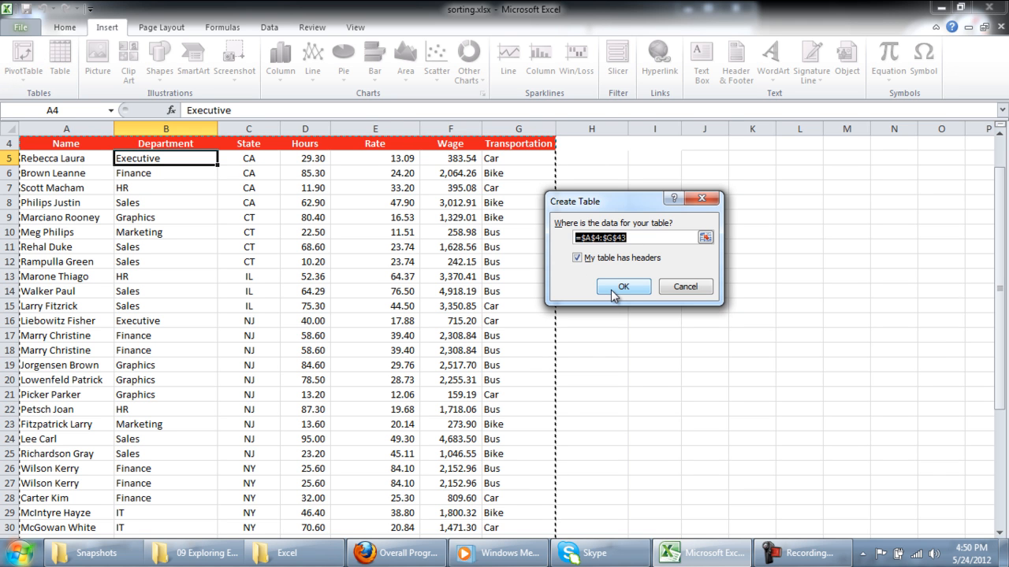
mouse_move(617, 297)
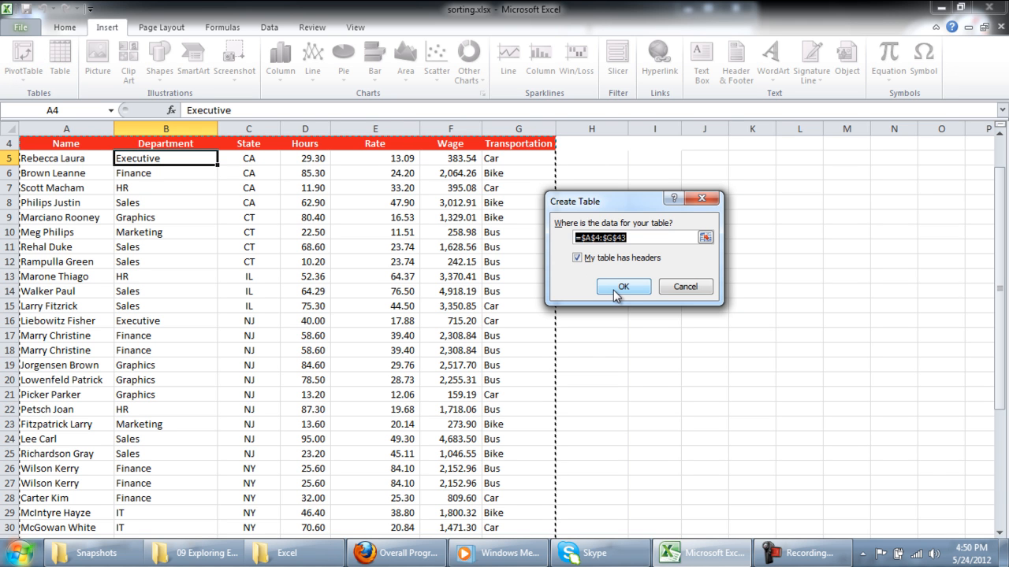
Confirm the table with headers and sort it by Name from A to Z.
click(622, 287)
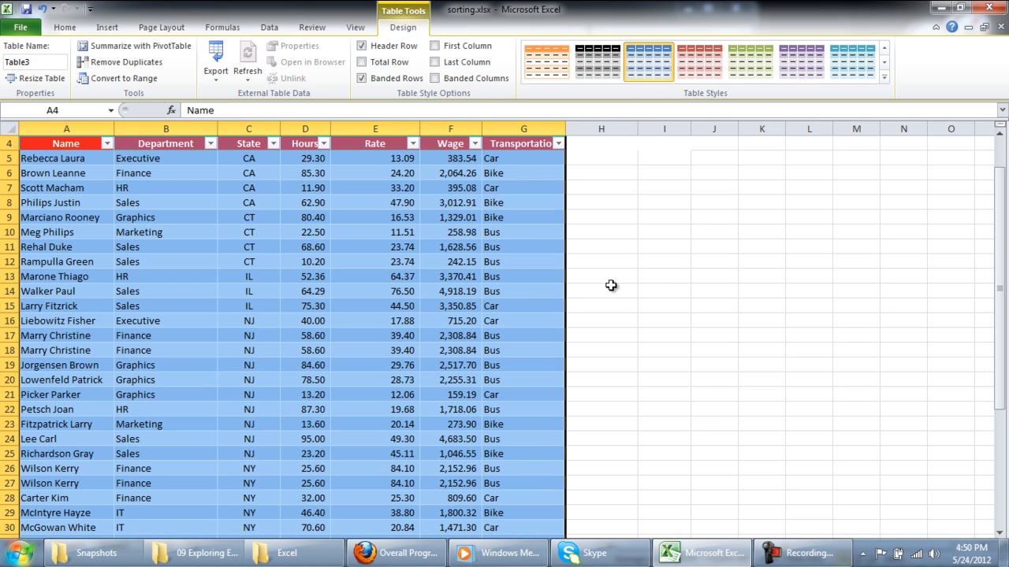
mouse_move(605, 284)
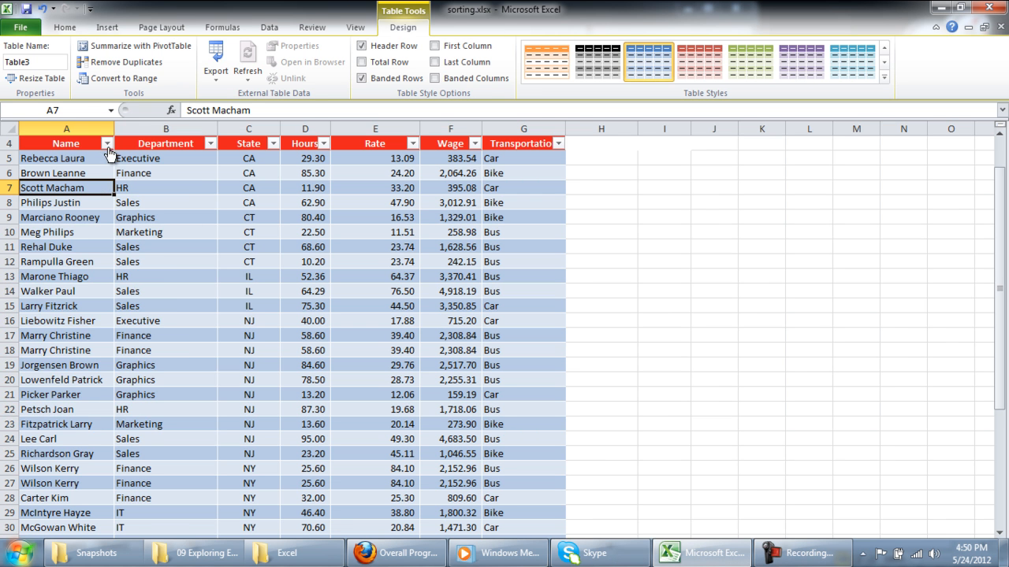
click(107, 144)
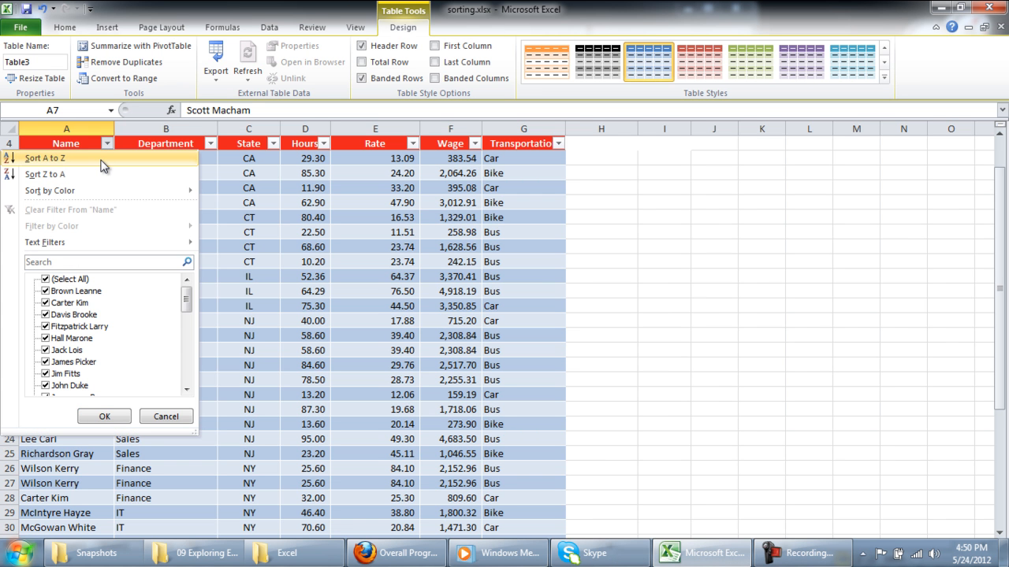
click(44, 158)
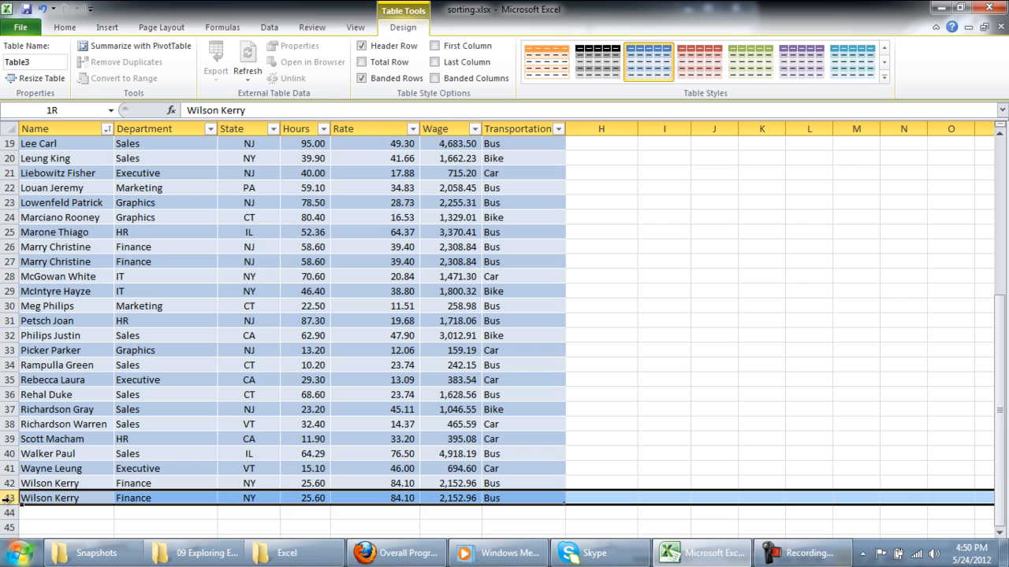
click(60, 290)
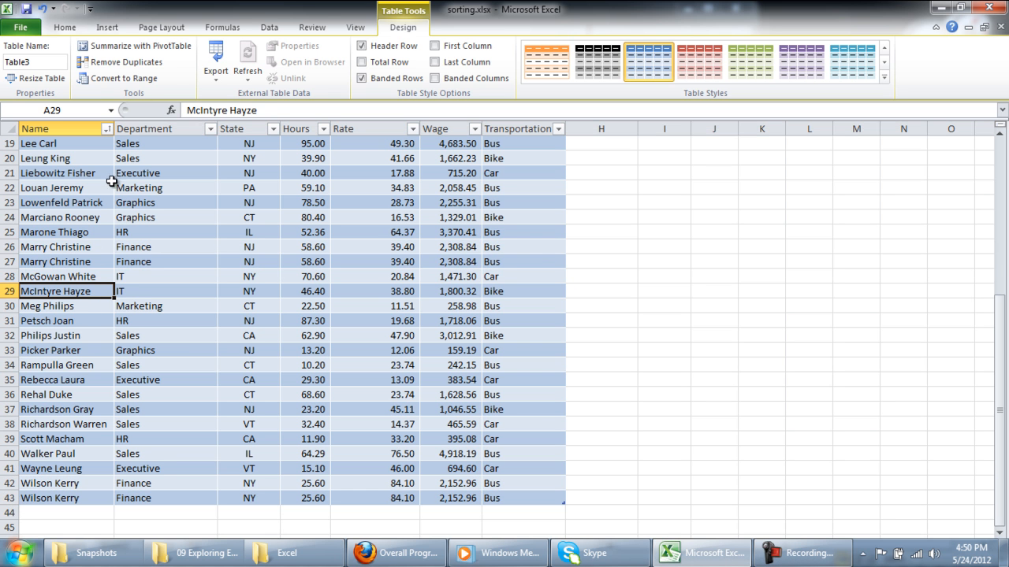
click(126, 63)
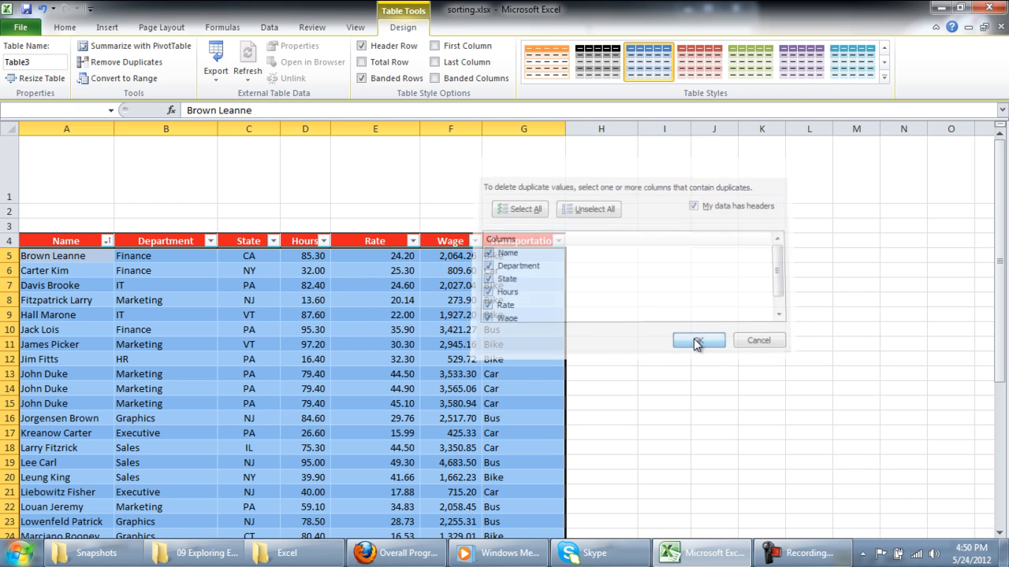
Remove duplicates matching on every column, leaving 37 unique rows.
click(696, 341)
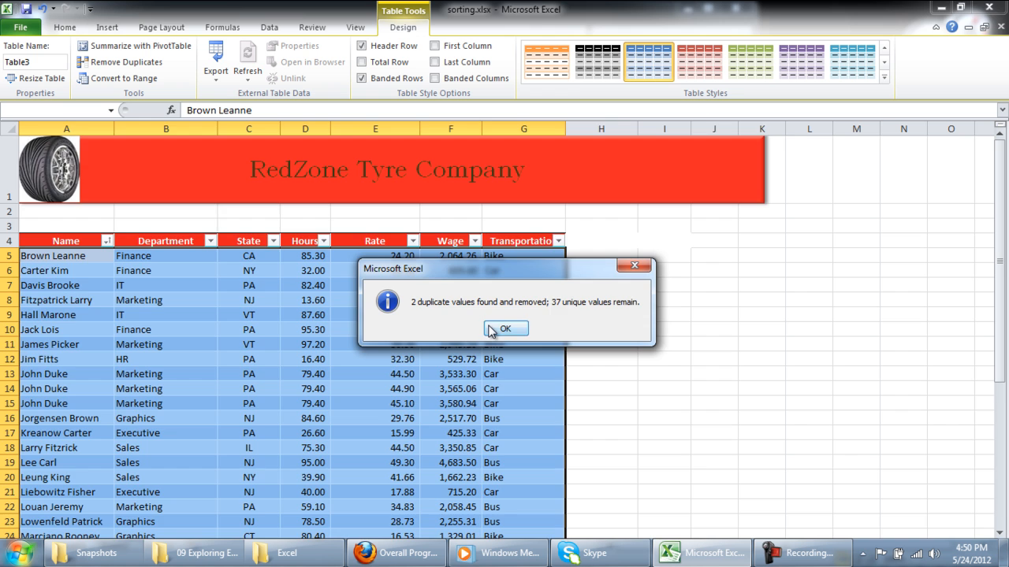
click(504, 330)
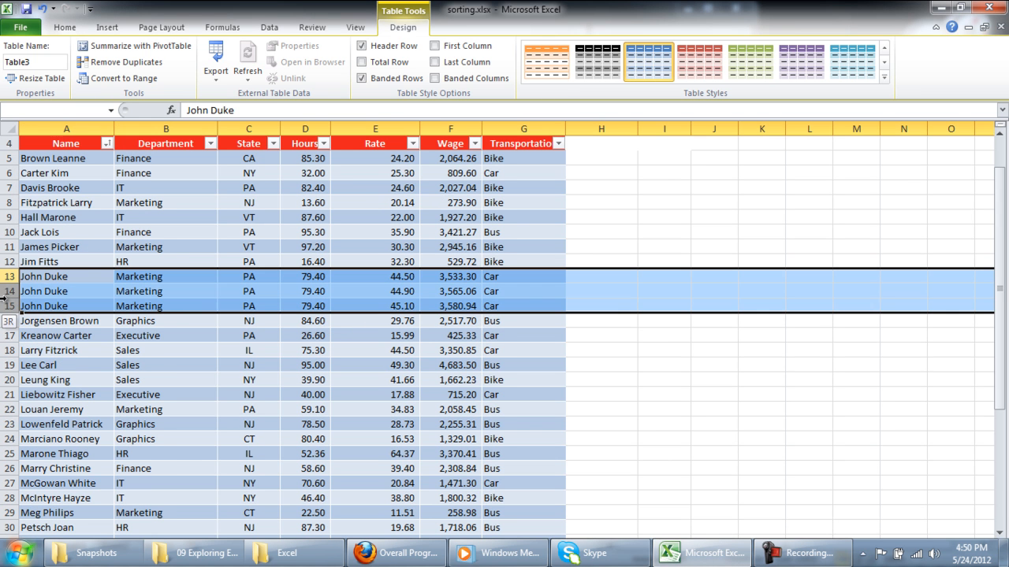
click(9, 276)
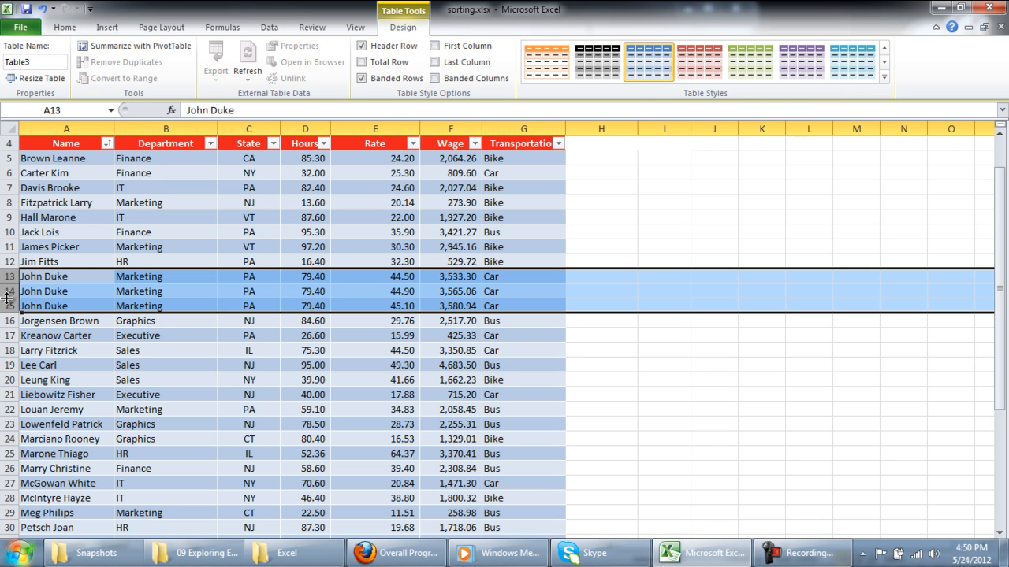
click(67, 261)
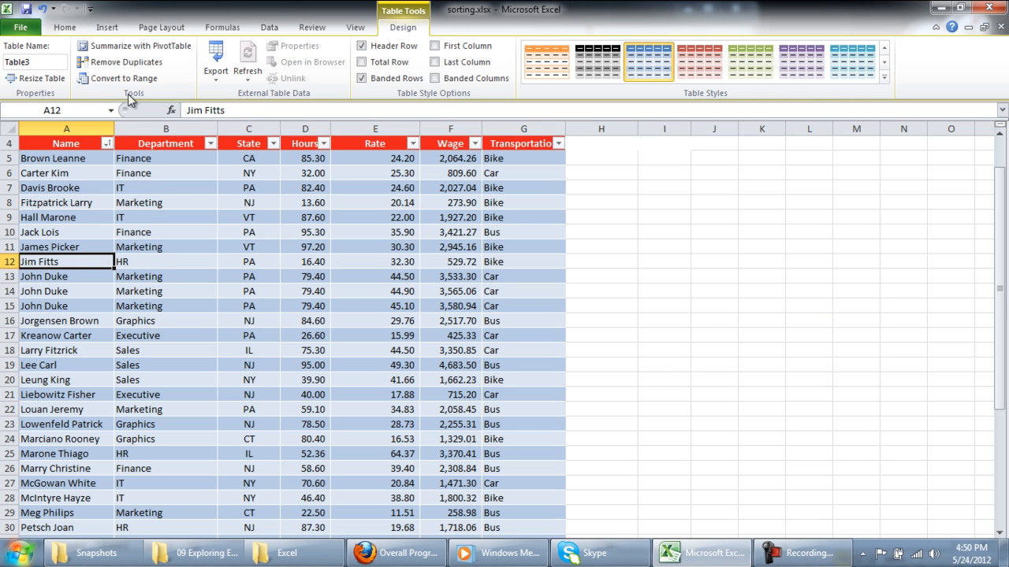
click(126, 61)
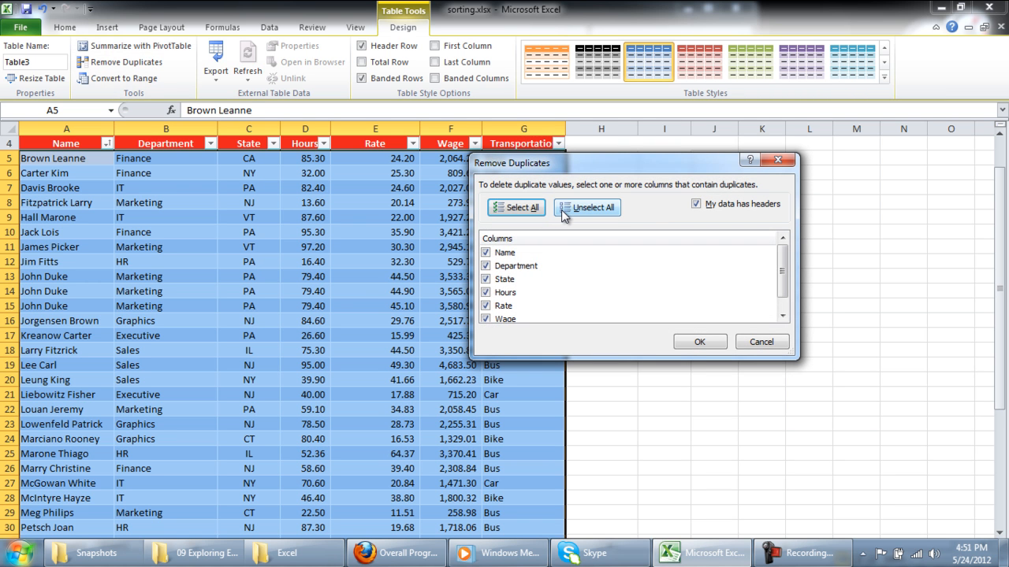
Remove duplicates matching Name, Department and State only, leaving 35 unique rows.
click(587, 208)
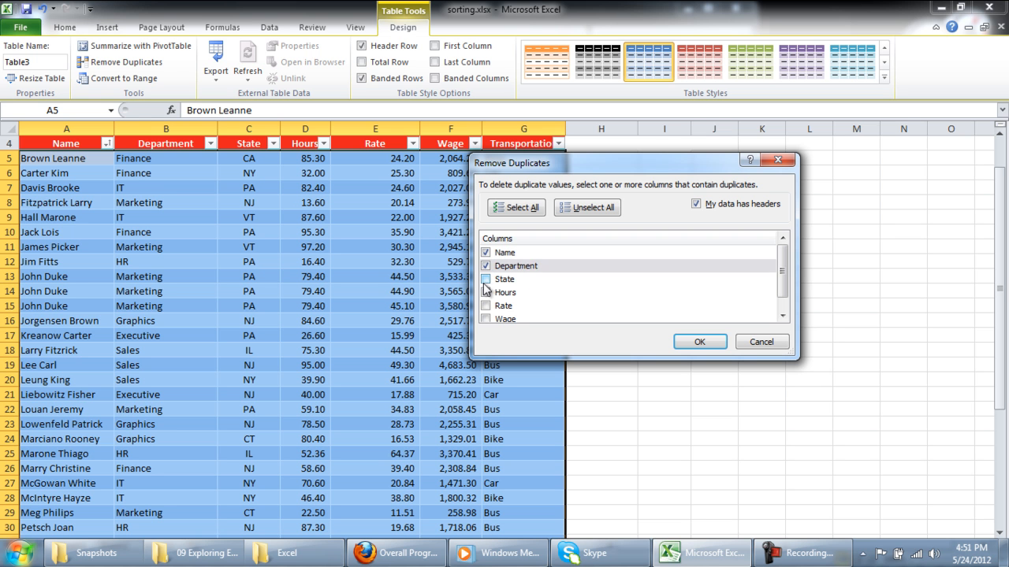
click(486, 279)
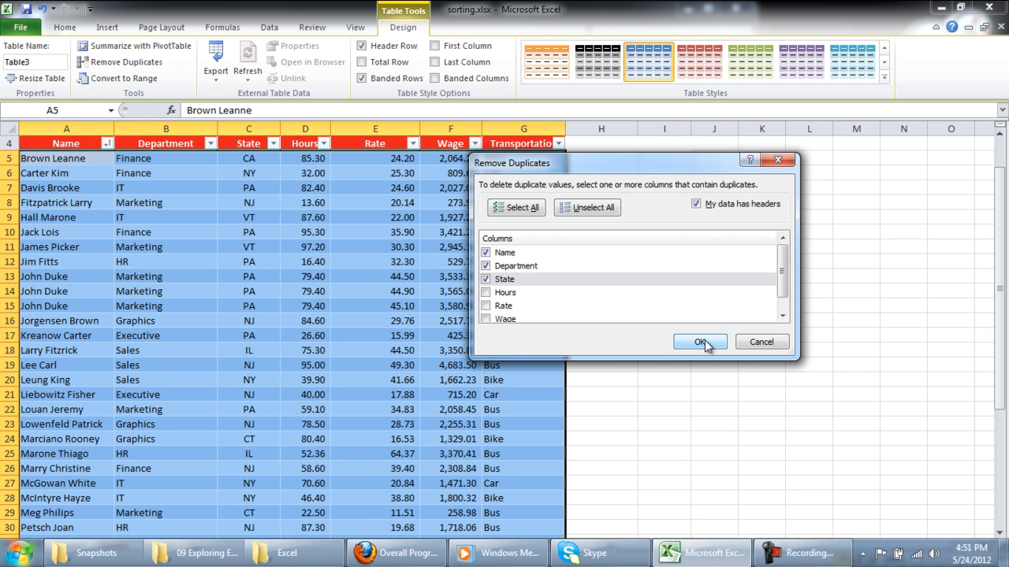
click(700, 342)
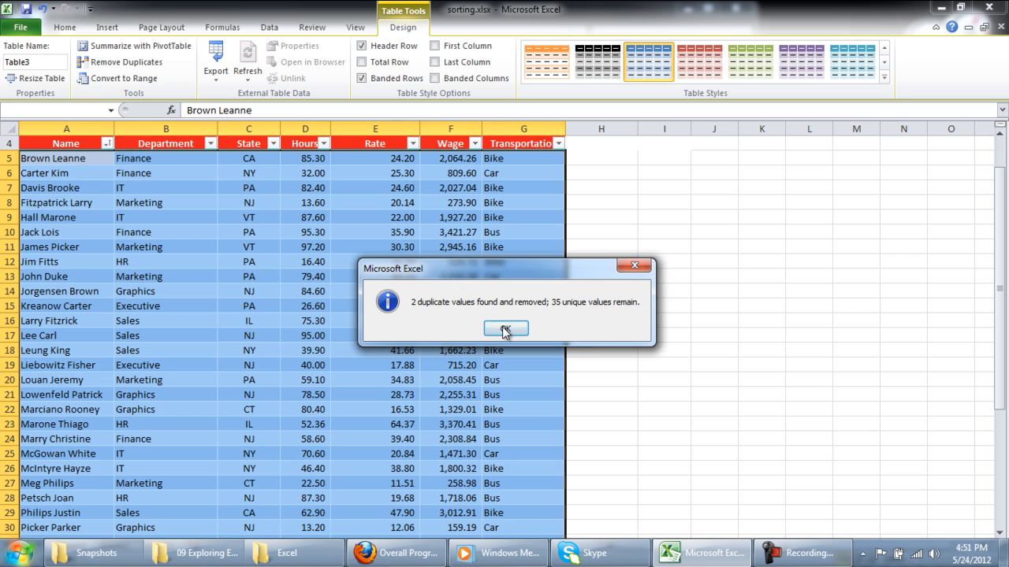
click(504, 329)
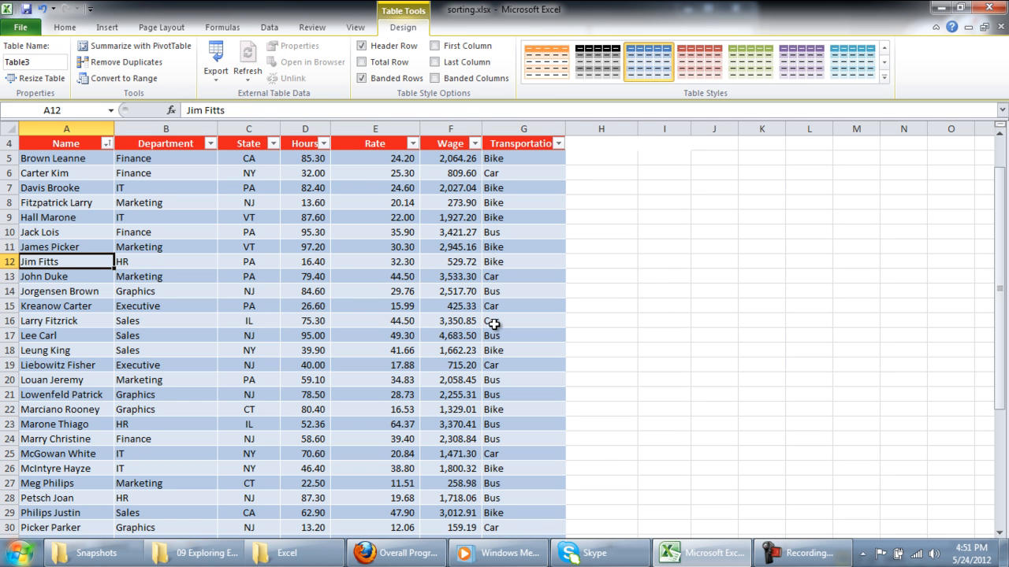